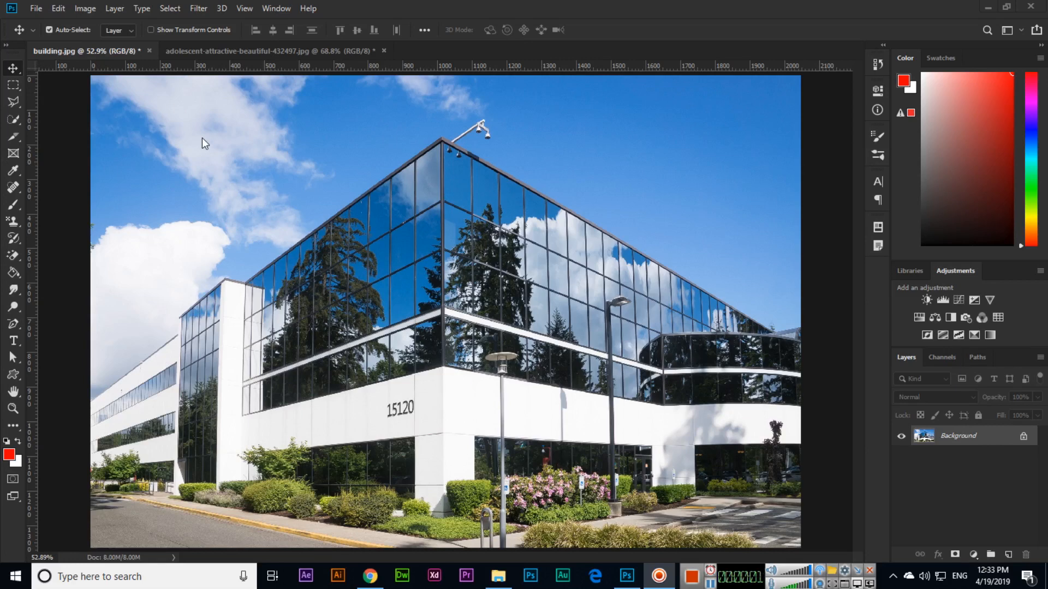
Step: Drag the woman's portrait onto the building image's upper-left area as a new layer
left_click(59, 8)
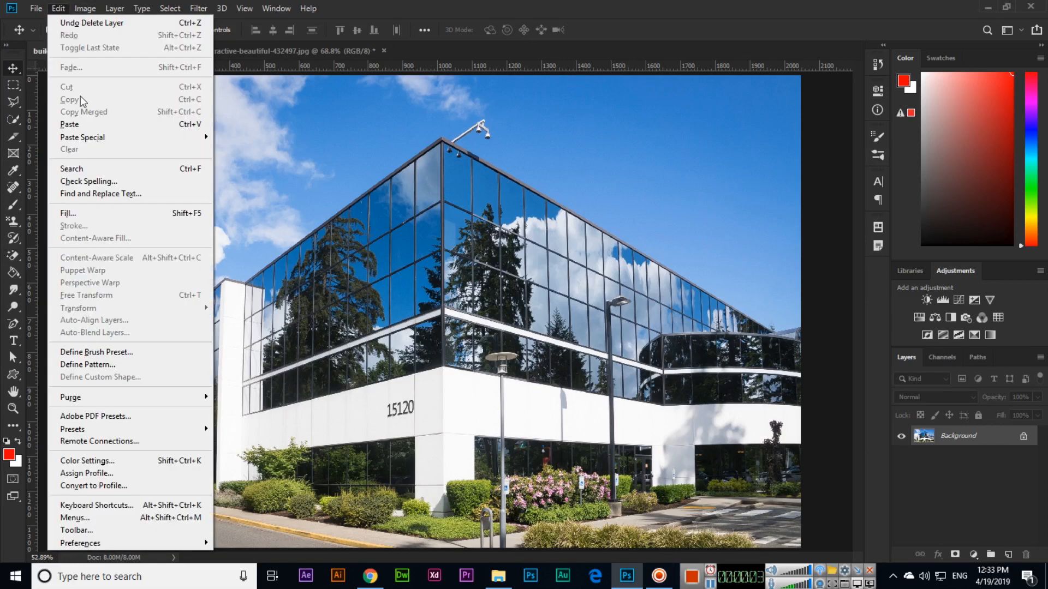
mouse_move(80, 229)
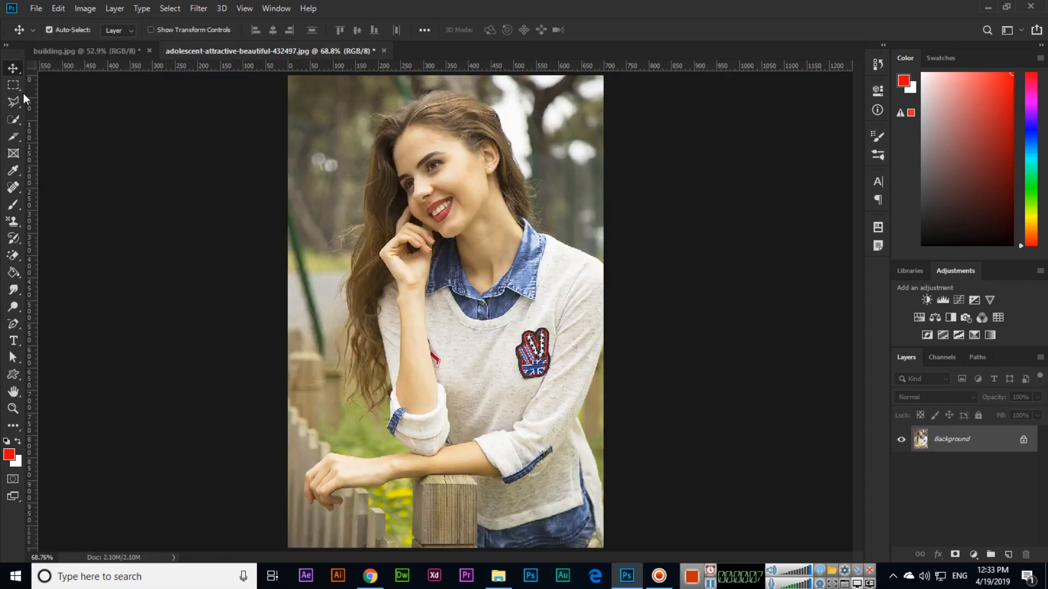
left_click_drag(342, 98, 508, 413)
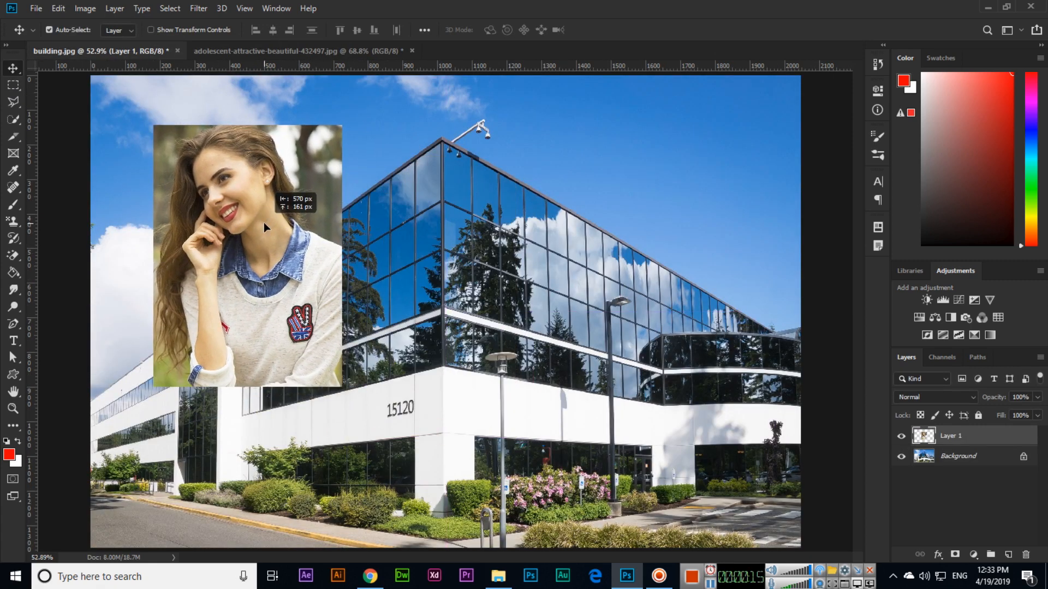
Step: Cancel the Stroke dialog, space three portrait copies evenly in a row, and select Layer 1
left_click(57, 8)
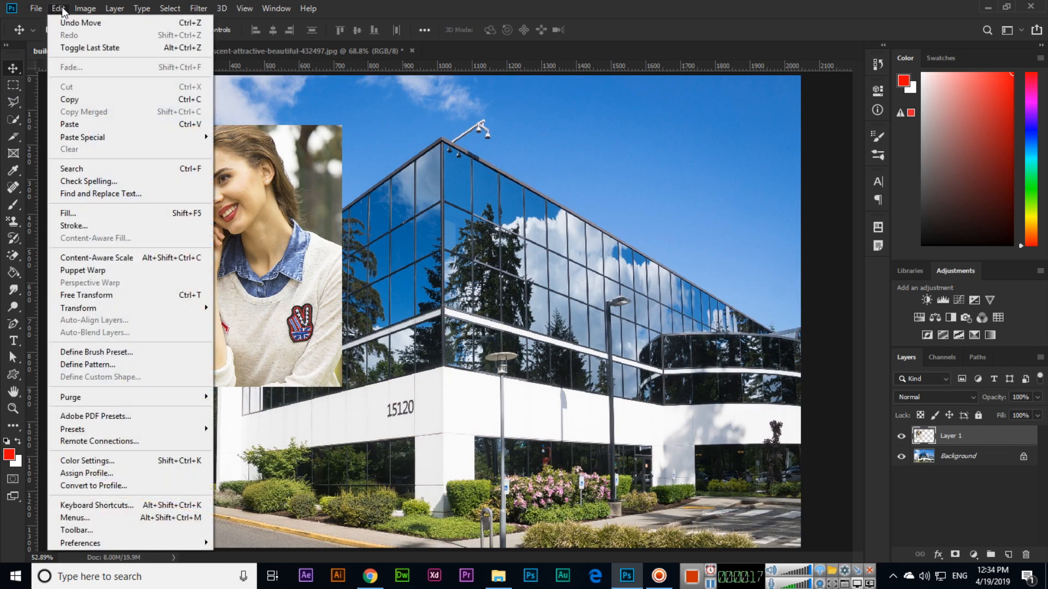
left_click(74, 226)
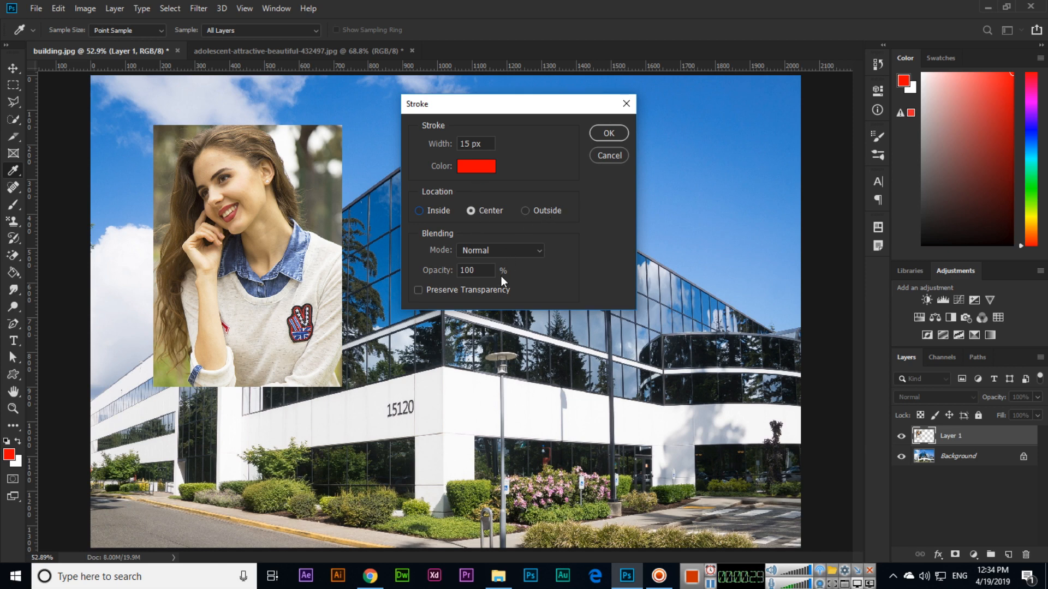
left_click(607, 133)
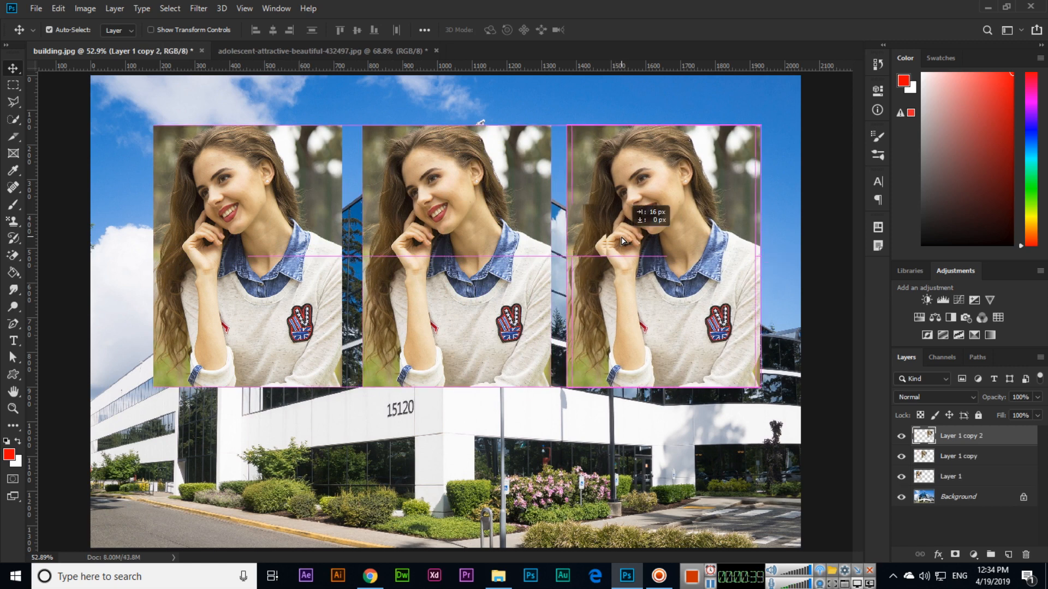
left_click_drag(662, 241, 675, 241)
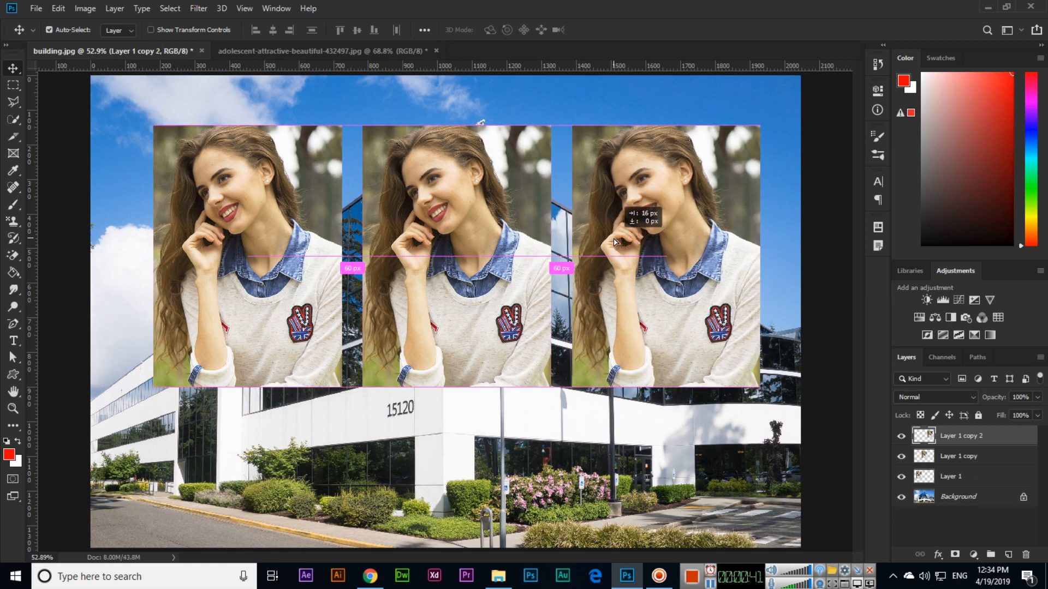
left_click(958, 477)
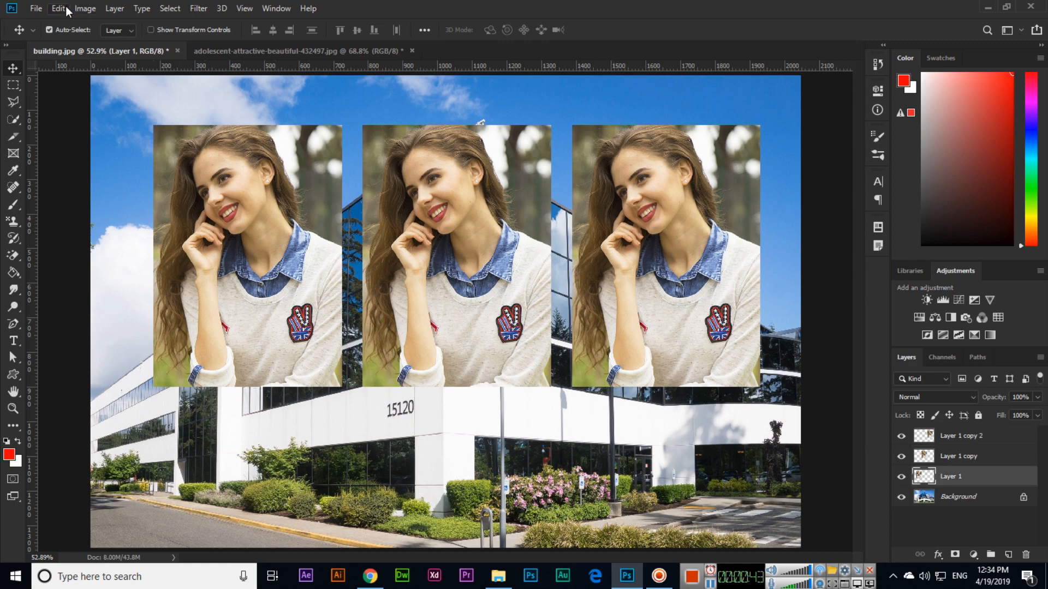
Step: Stroke the leftmost portrait (Layer 1) with a 15 px red border inside its edges
left_click(59, 8)
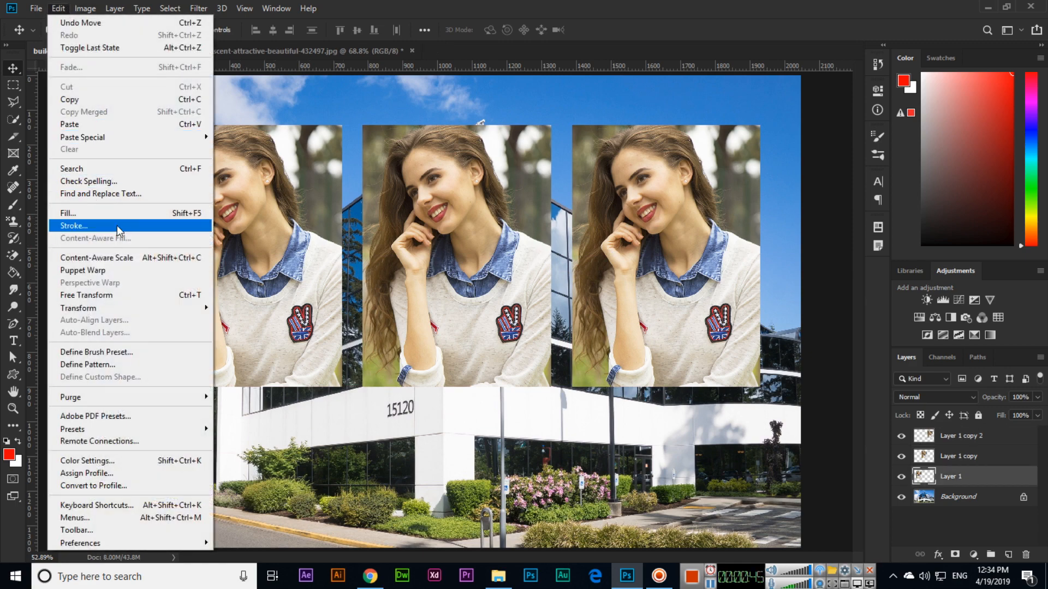
left_click(75, 226)
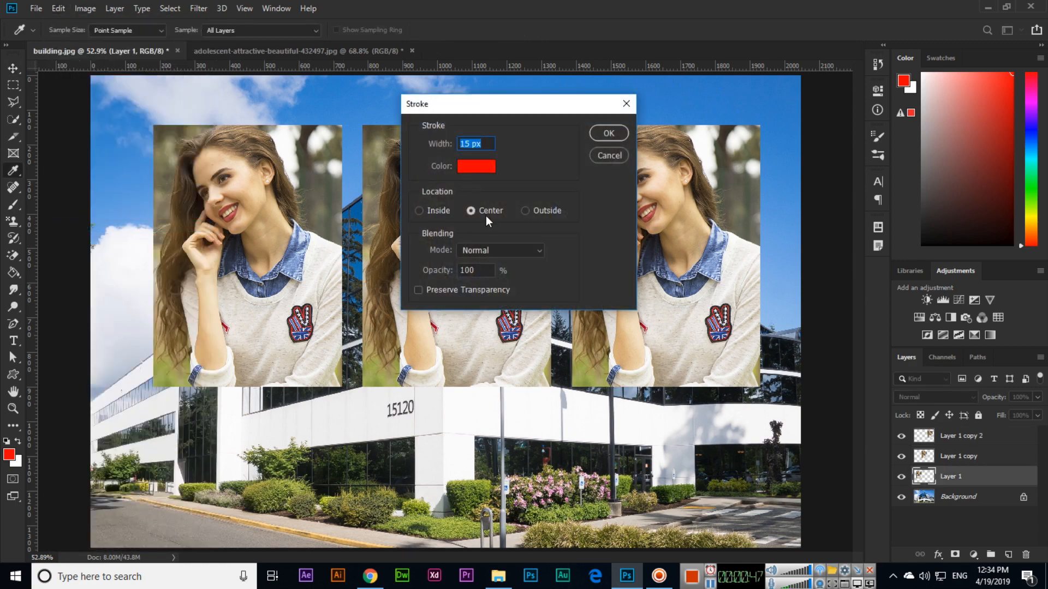
left_click(419, 210)
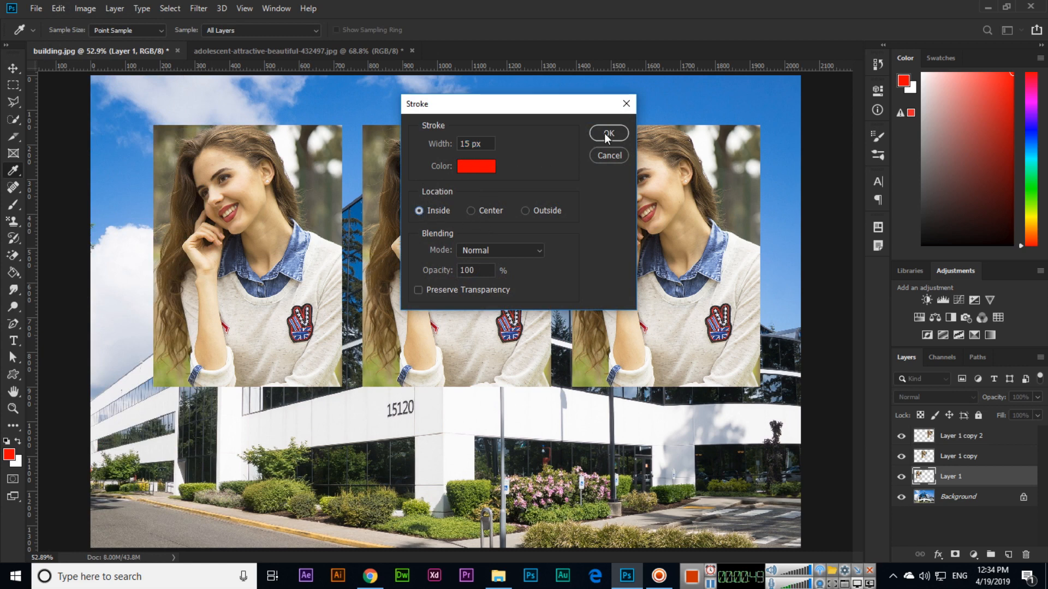
left_click(607, 134)
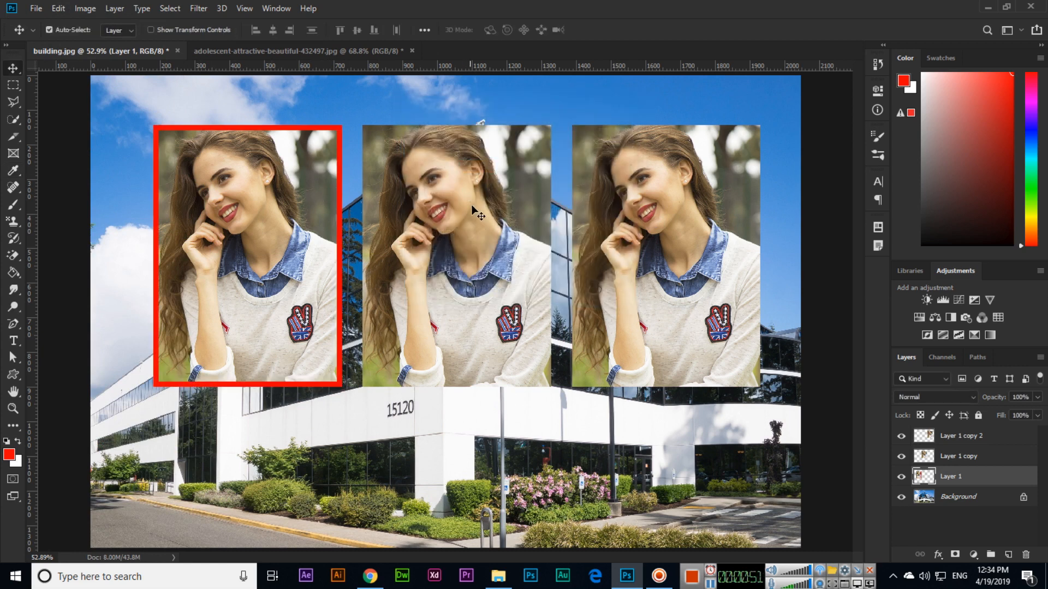
left_click(57, 8)
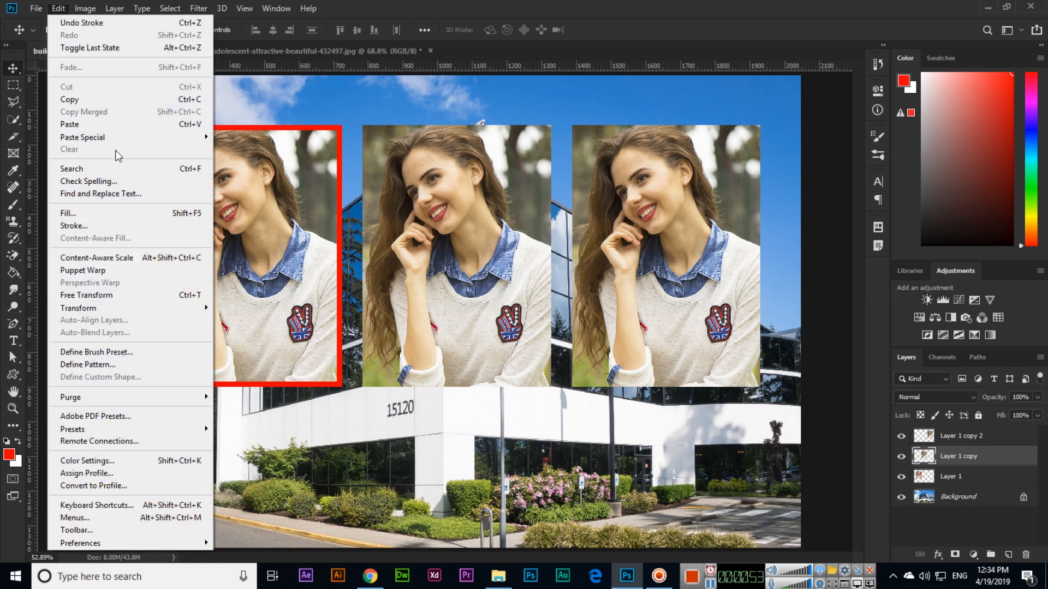
Step: Give the middle portrait a 30 px teal (#009999) stroke outside its edges
left_click(74, 226)
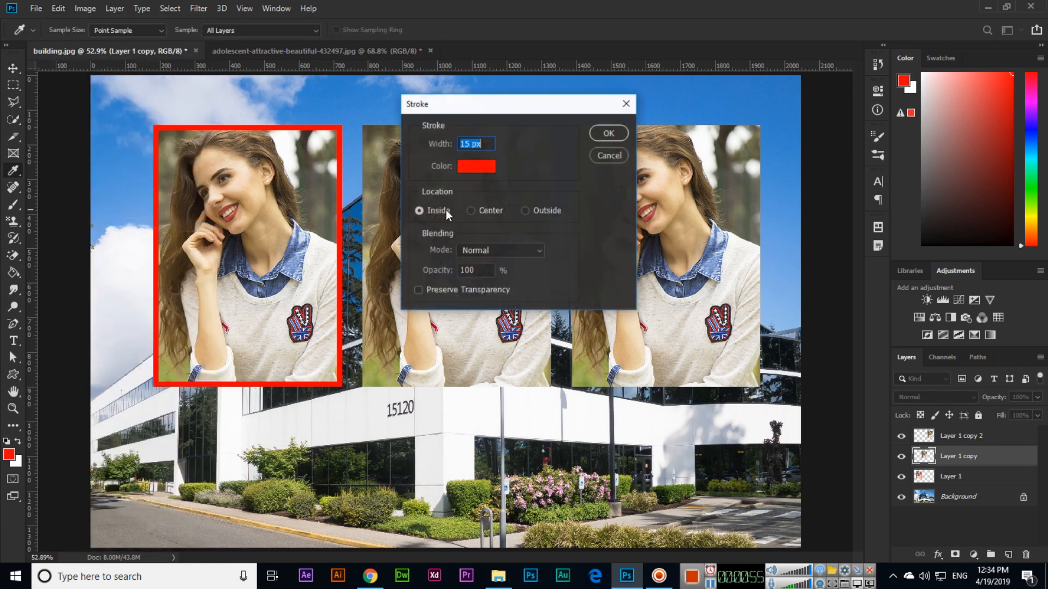
left_click(525, 210)
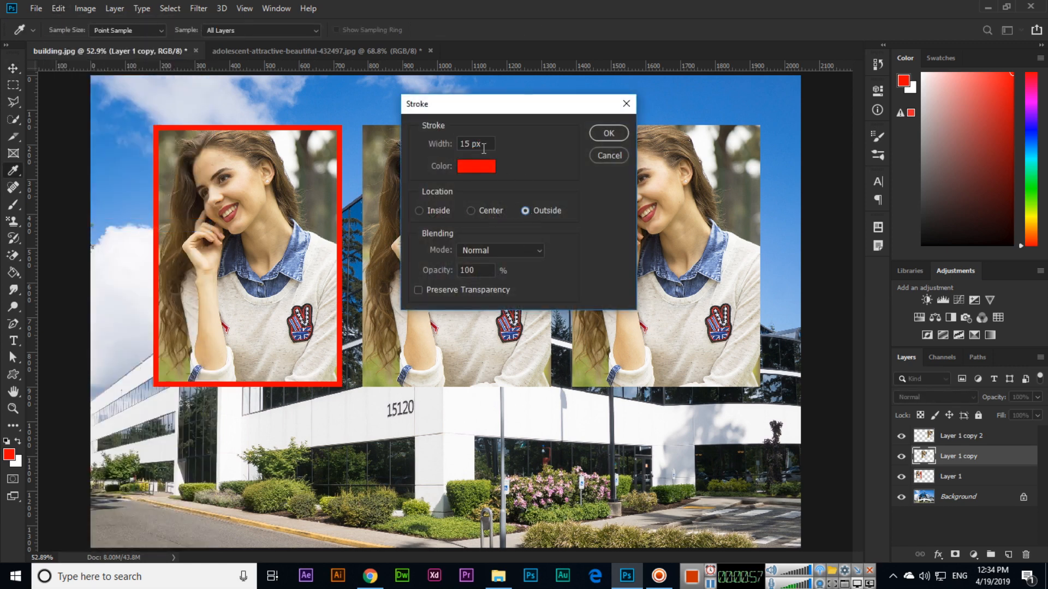
type("30")
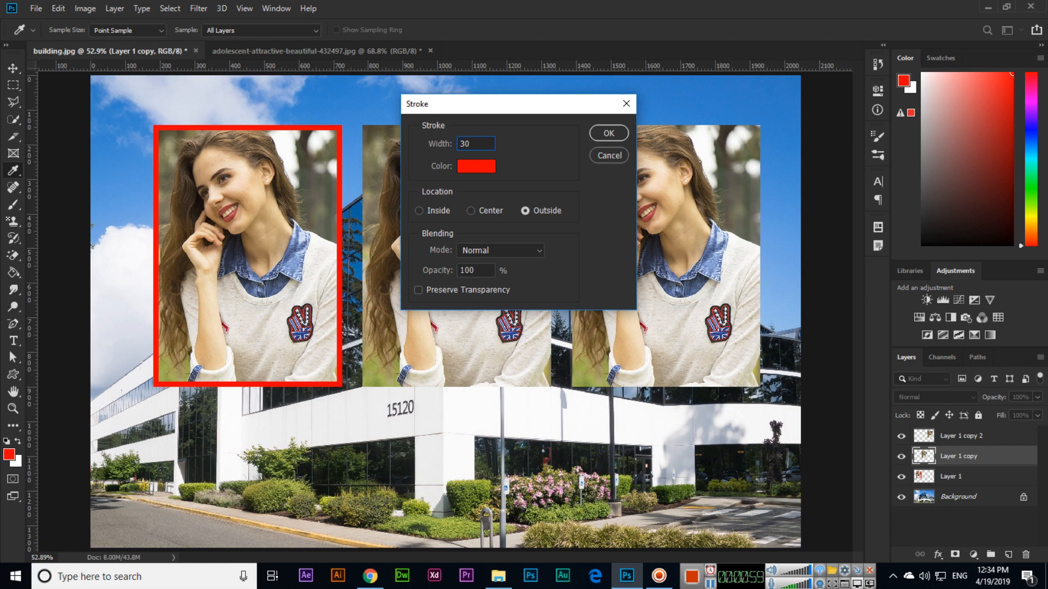
left_click(475, 166)
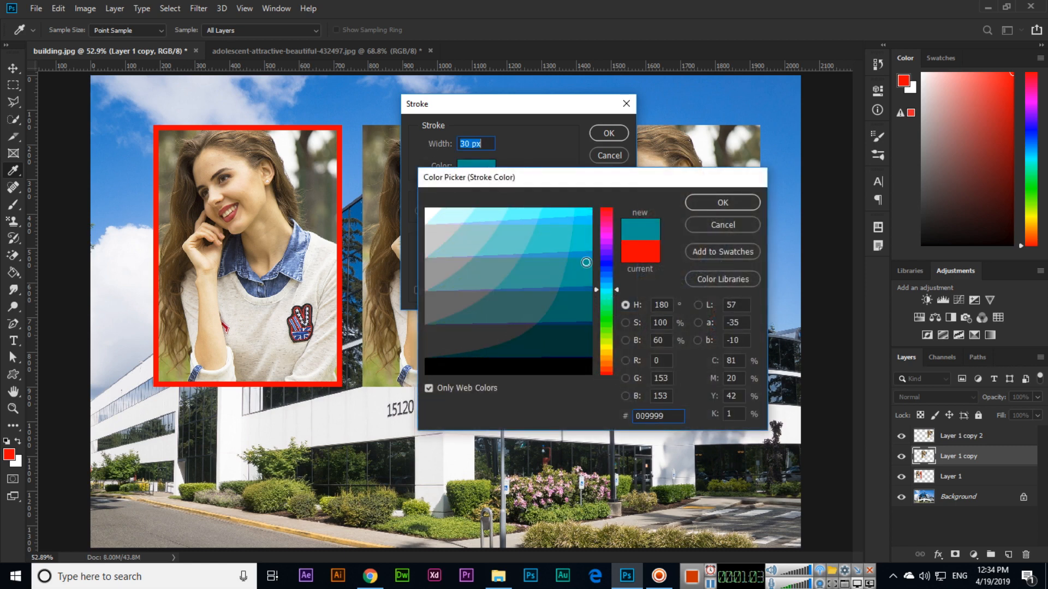
left_click(721, 203)
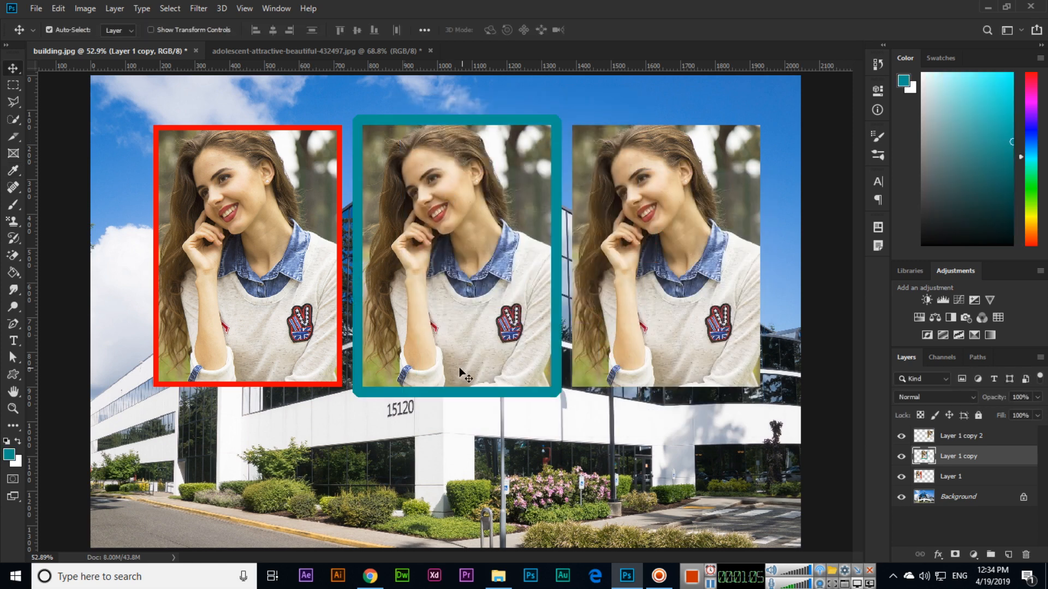
left_click(57, 9)
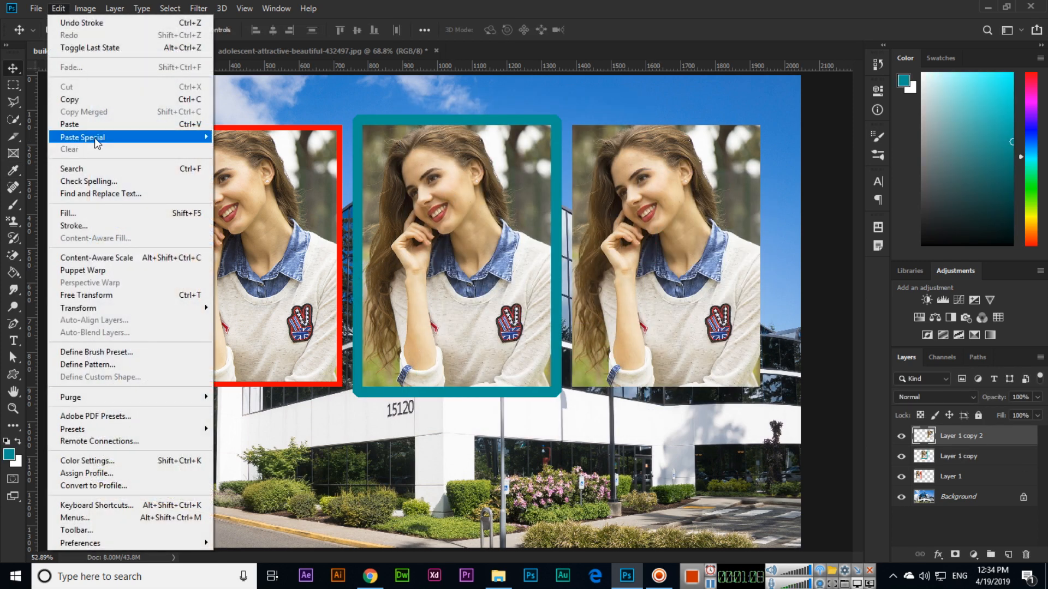
Step: Stroke the rightmost portrait with a yellow-green border centred on its edges
left_click(74, 226)
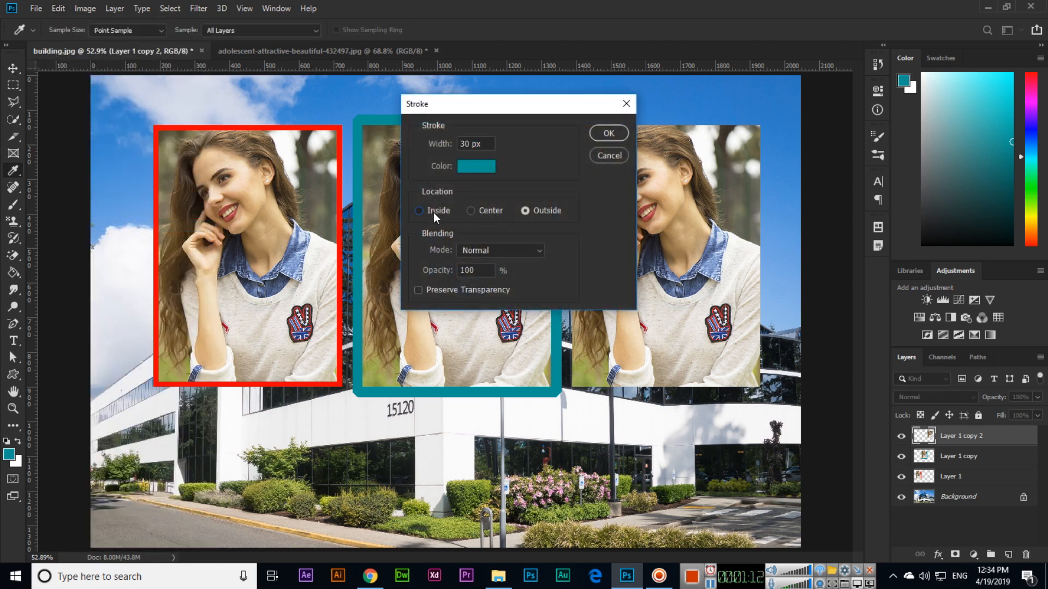
left_click(471, 211)
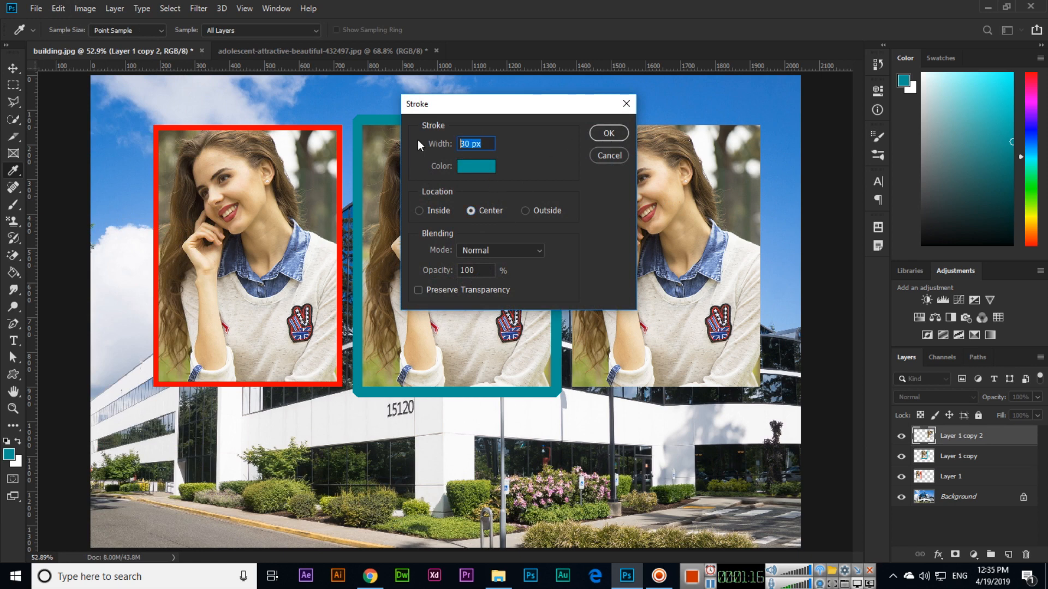
left_click(475, 166)
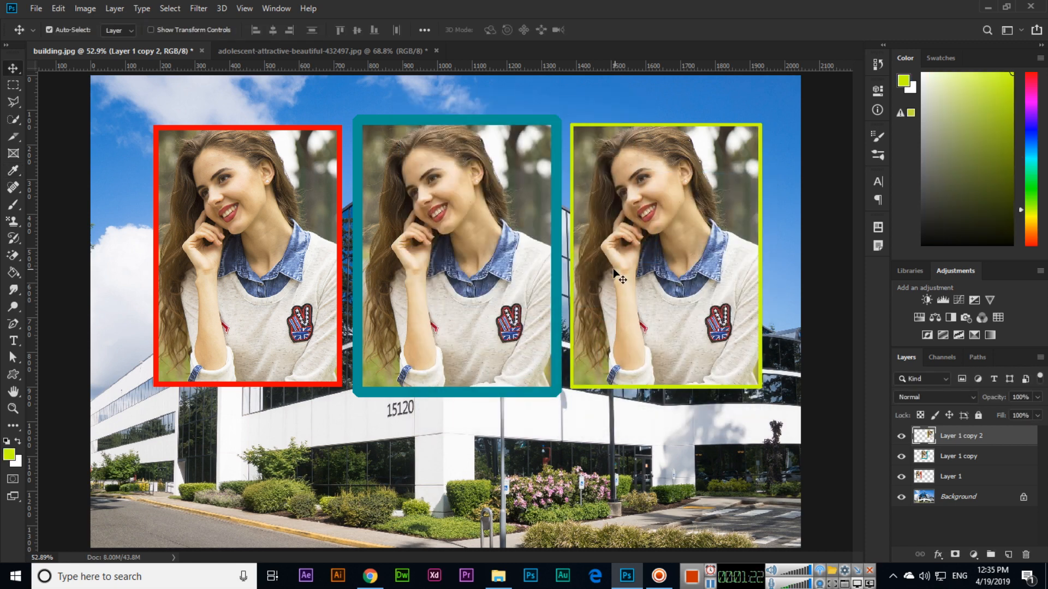
mouse_move(699, 301)
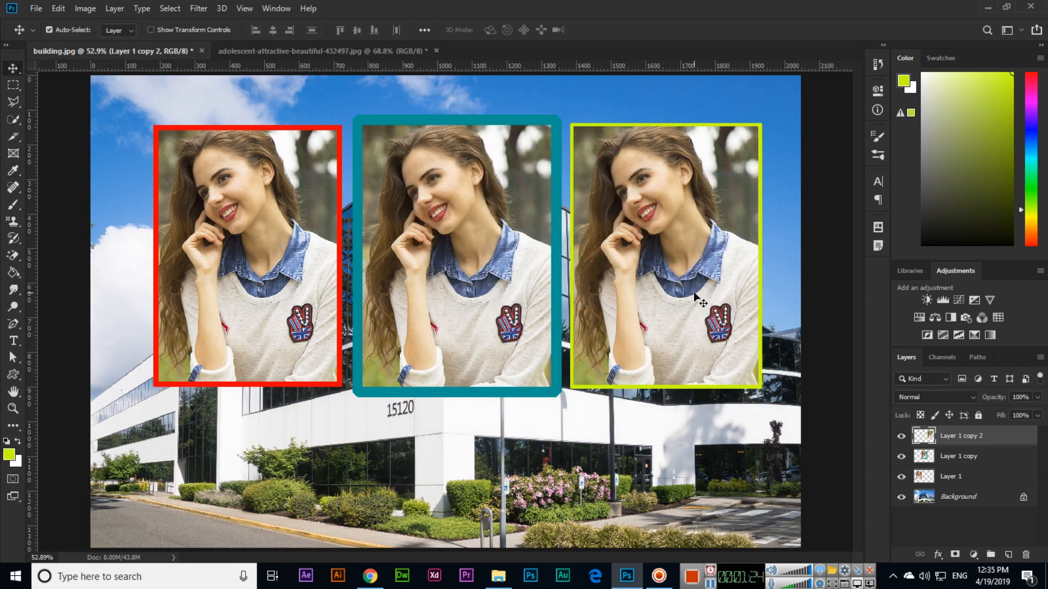
Step: Reapply the rightmost portrait's yellow-green centred stroke at 50% opacity
left_click(58, 8)
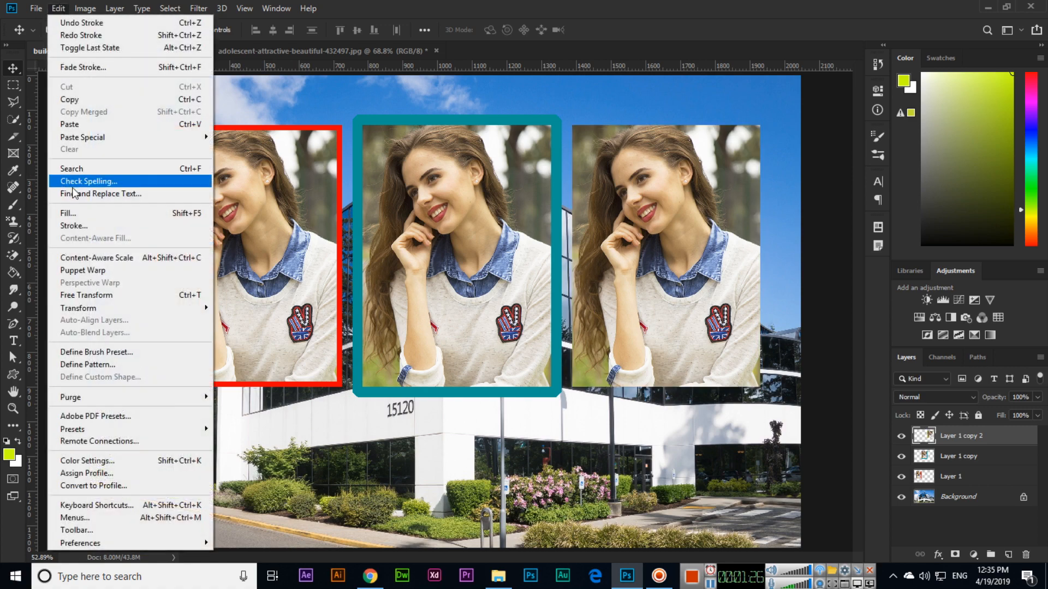
left_click(73, 226)
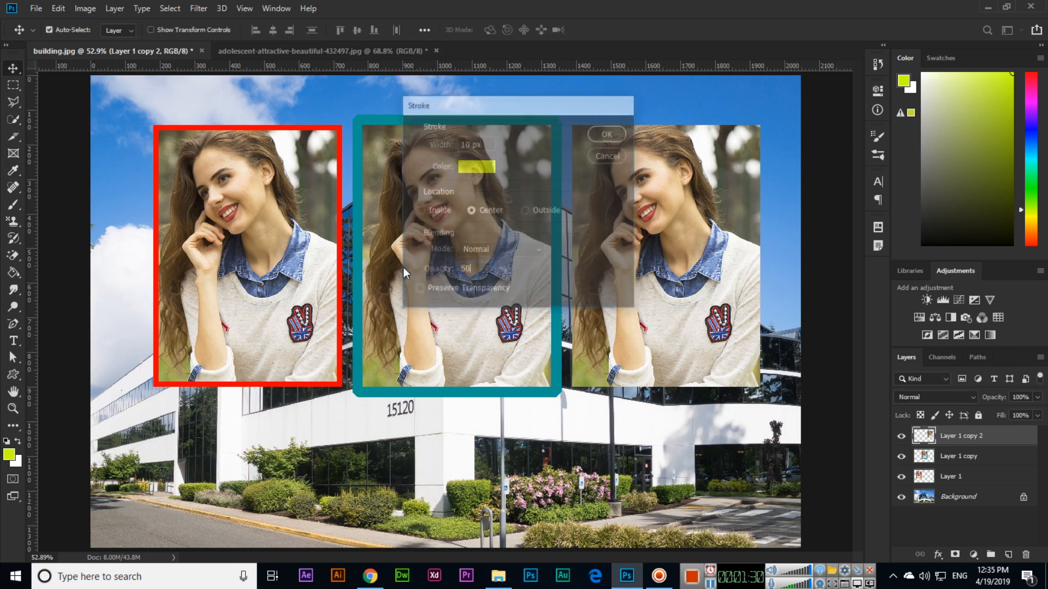
left_click(605, 134)
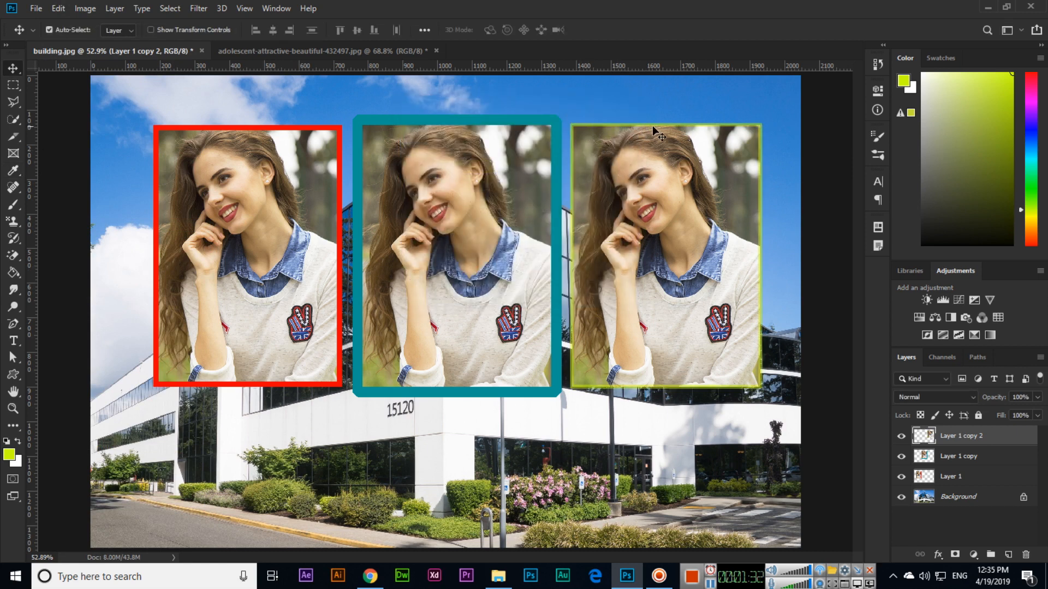
mouse_move(768, 308)
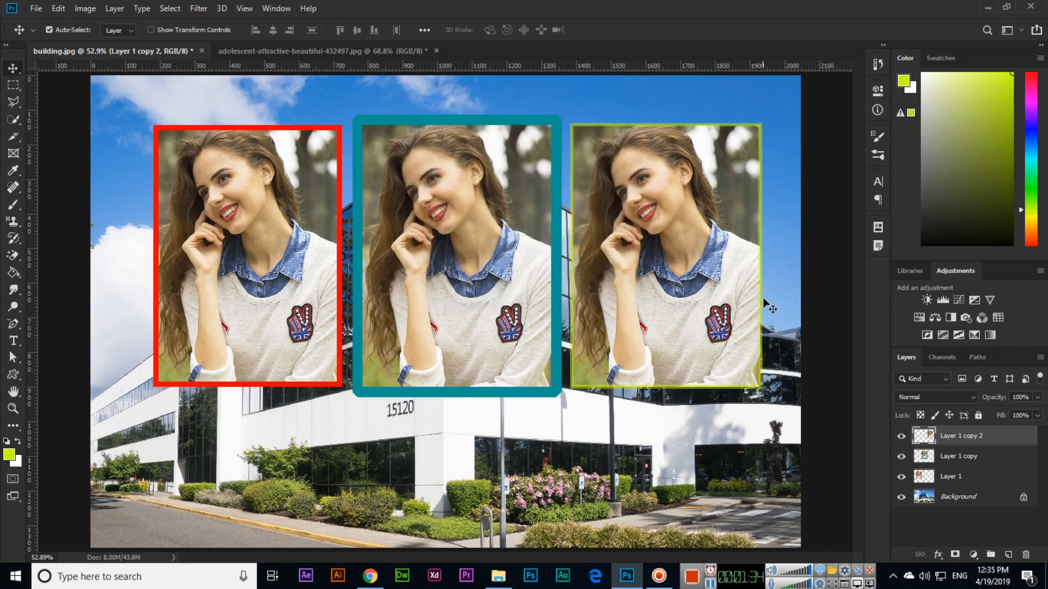